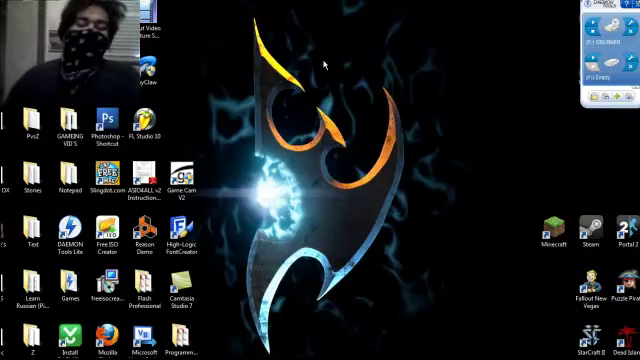
mouse_move(330, 68)
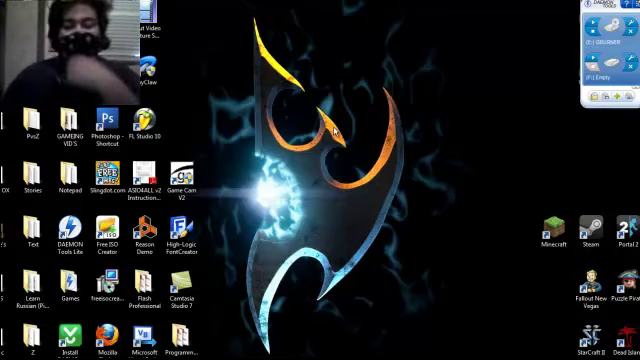
mouse_move(368, 152)
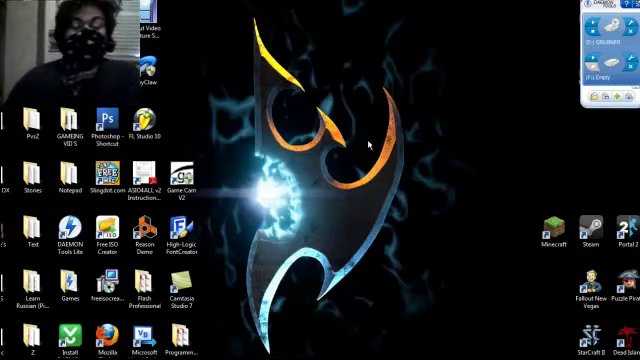
mouse_move(304, 164)
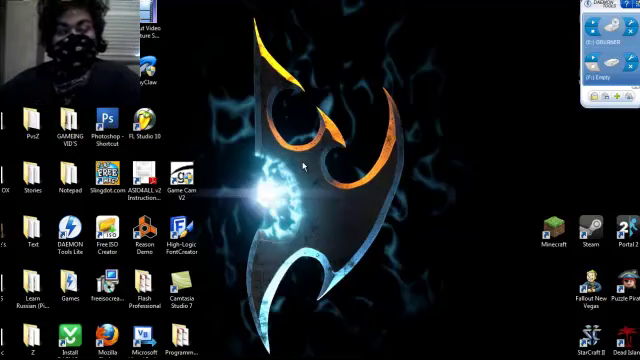
mouse_move(312, 148)
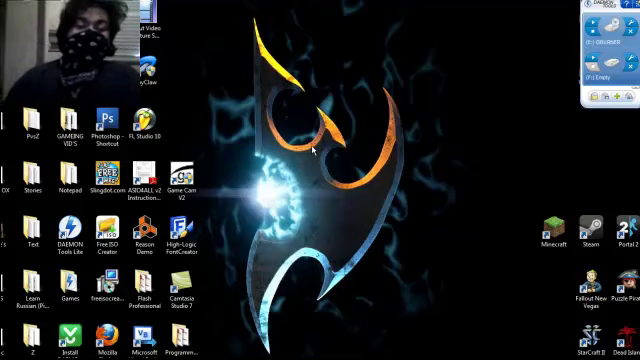
mouse_move(410, 130)
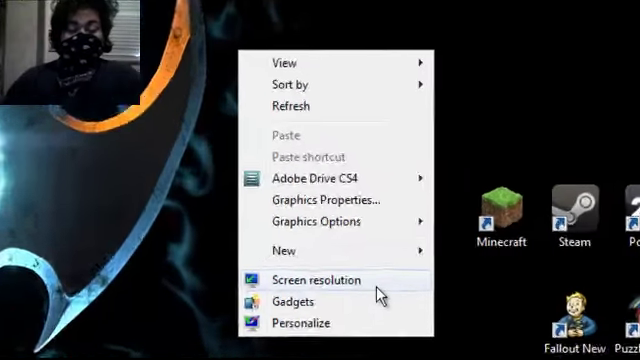
- Open the Screen Resolution settings from the desktop context menu
click(320, 280)
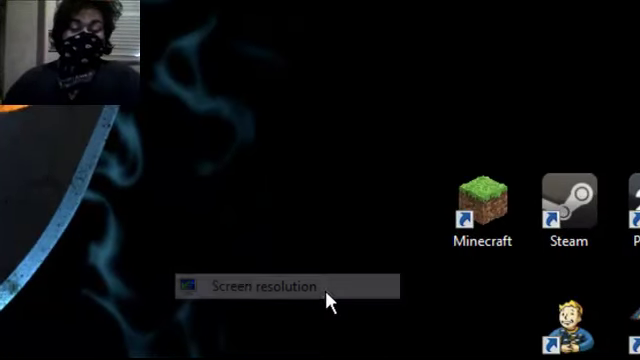
click(266, 284)
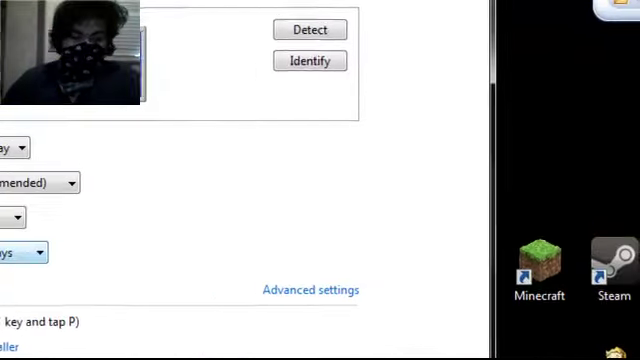
click(264, 216)
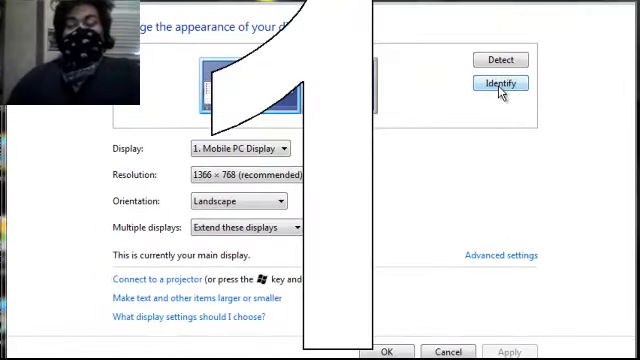
- Identify the displays so monitors 1 and 2 show their numbers on screen
click(508, 84)
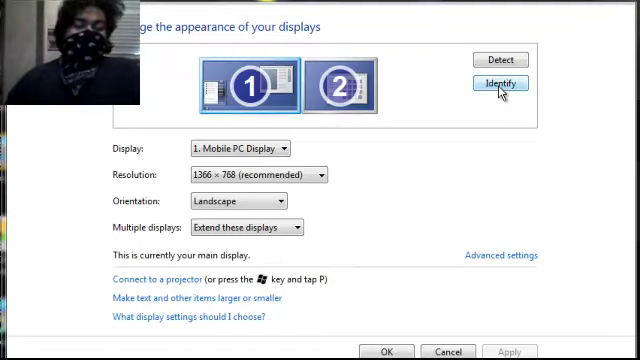
mouse_move(390, 196)
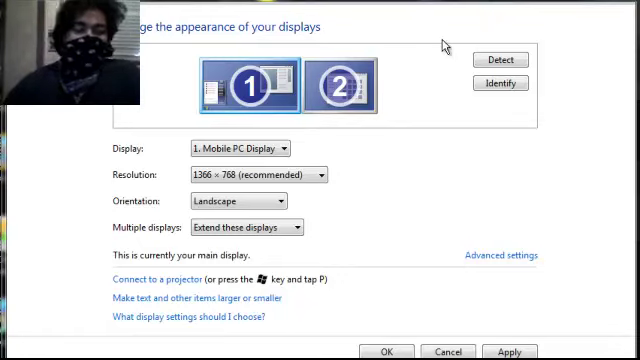
mouse_move(342, 88)
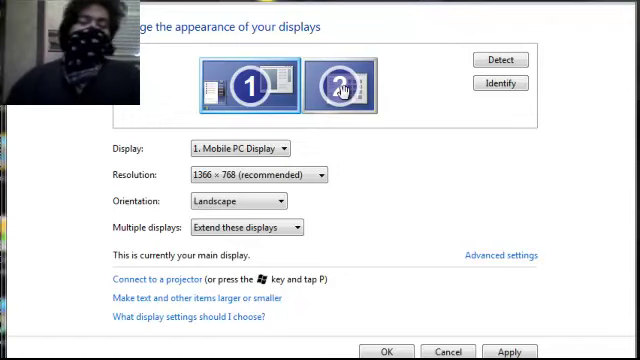